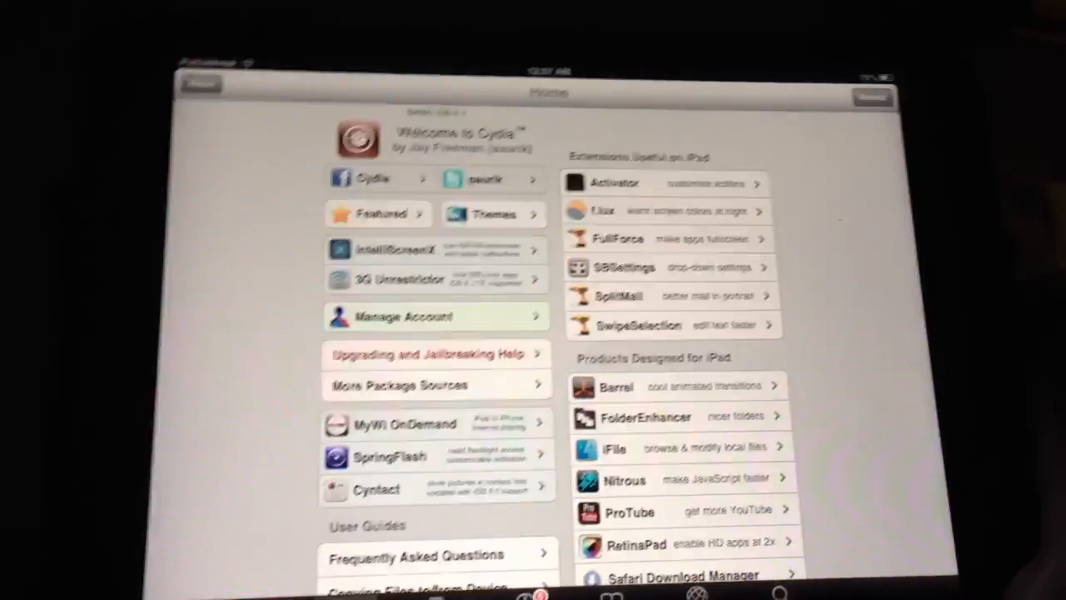
- Reach the DashCalc add-widget prompt from Settings > Dashboard X > Enabled Widgets
{"action": "left_click", "coordinate": [380, 213]}
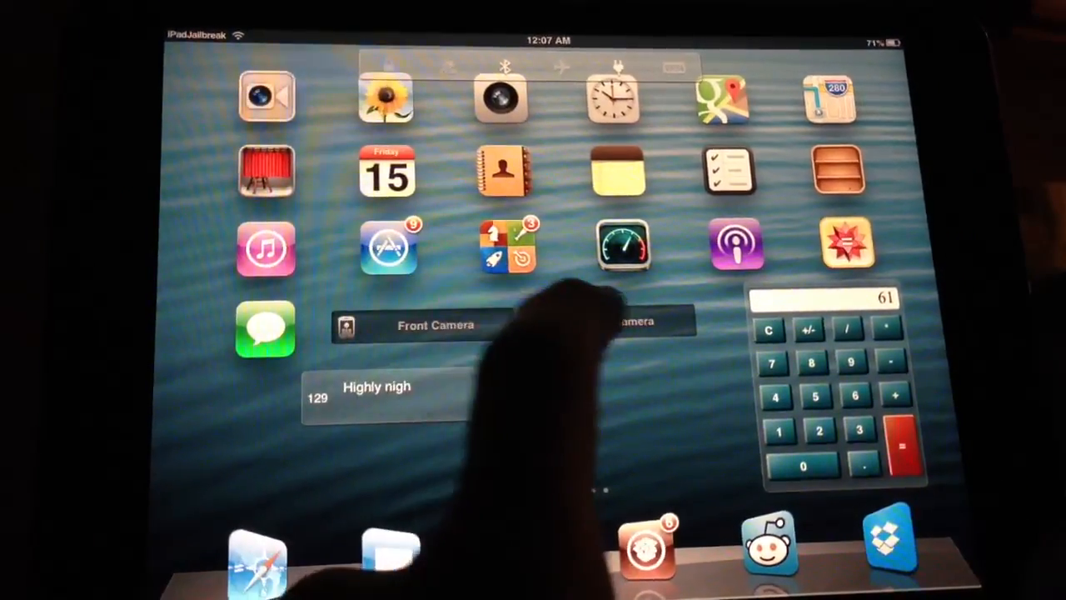
{"action": "left_click", "coordinate": [435, 325]}
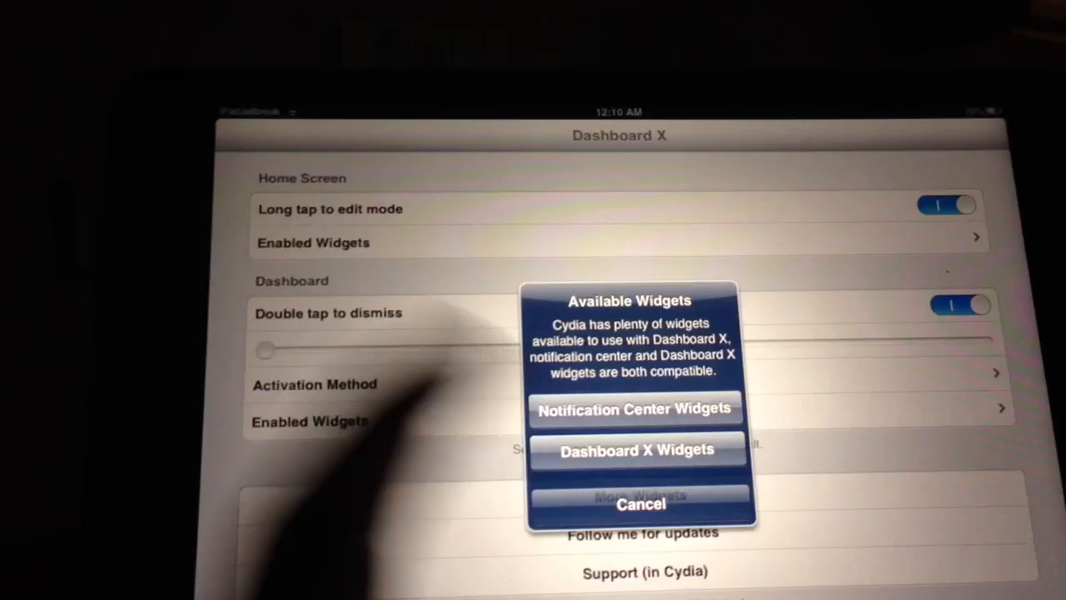
{"action": "left_click", "coordinate": [641, 503]}
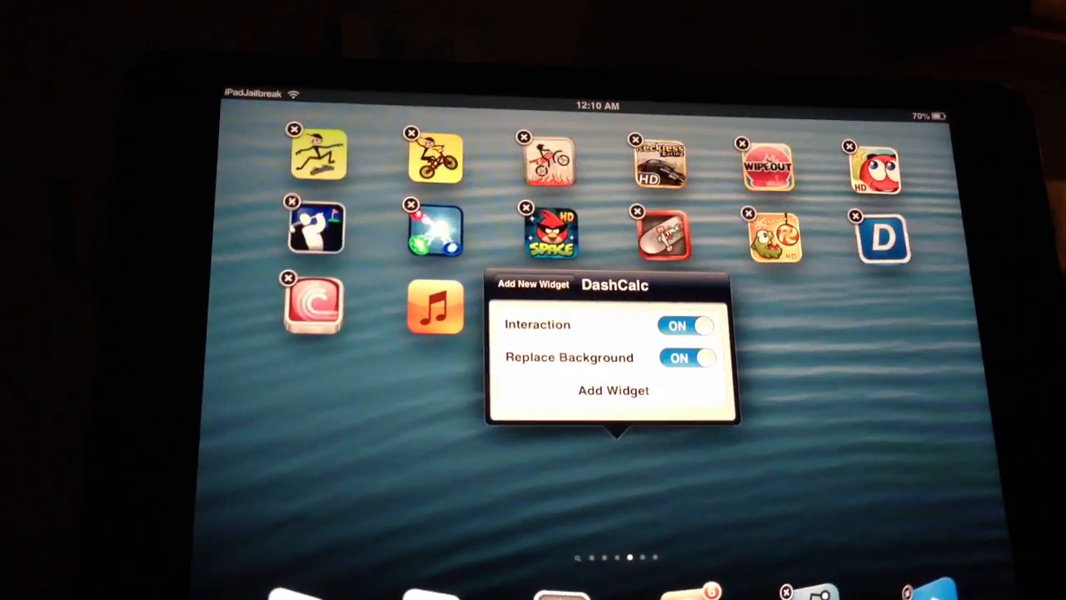
- Add the DashCalc widget with Interaction and Replace Background left ON
{"action": "left_click", "coordinate": [613, 408]}
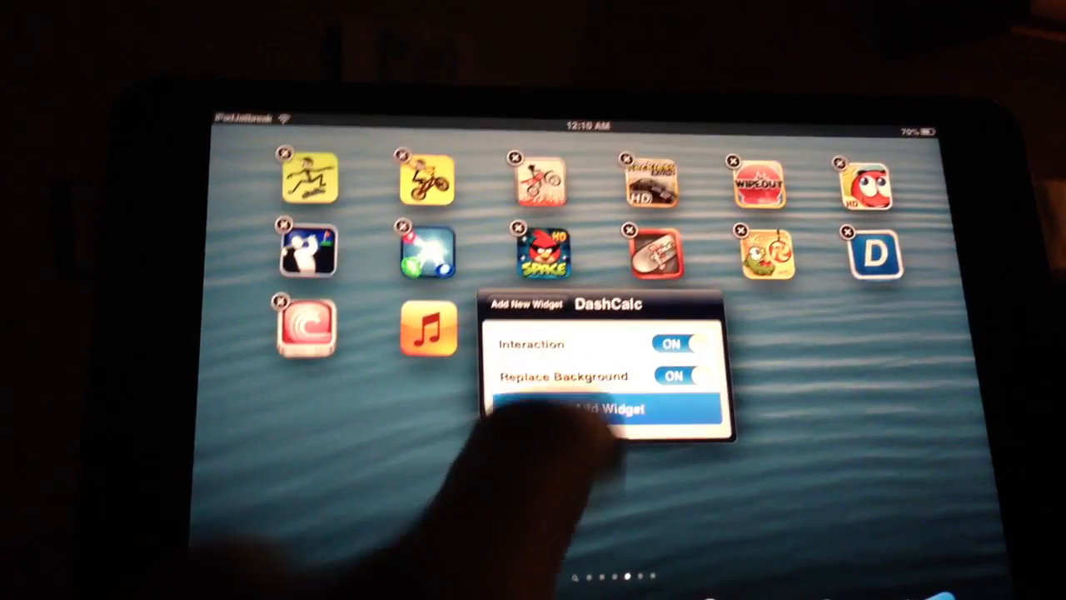
{"action": "left_click", "coordinate": [597, 408]}
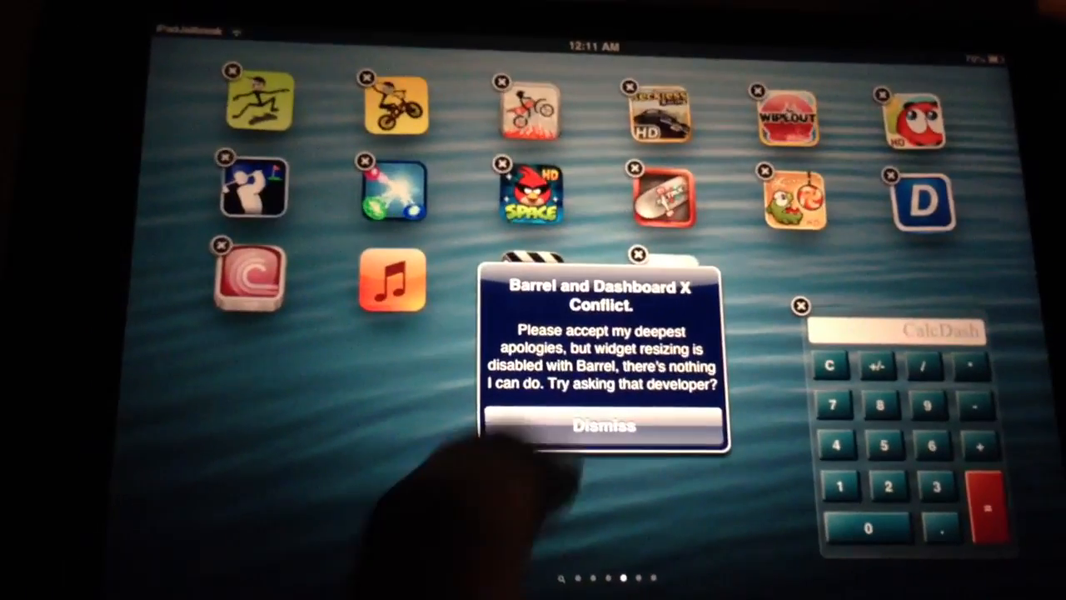
- Dismiss the Barrel and Dashboard X Conflict alert, keeping the calculator at lower right
{"action": "left_click", "coordinate": [603, 425]}
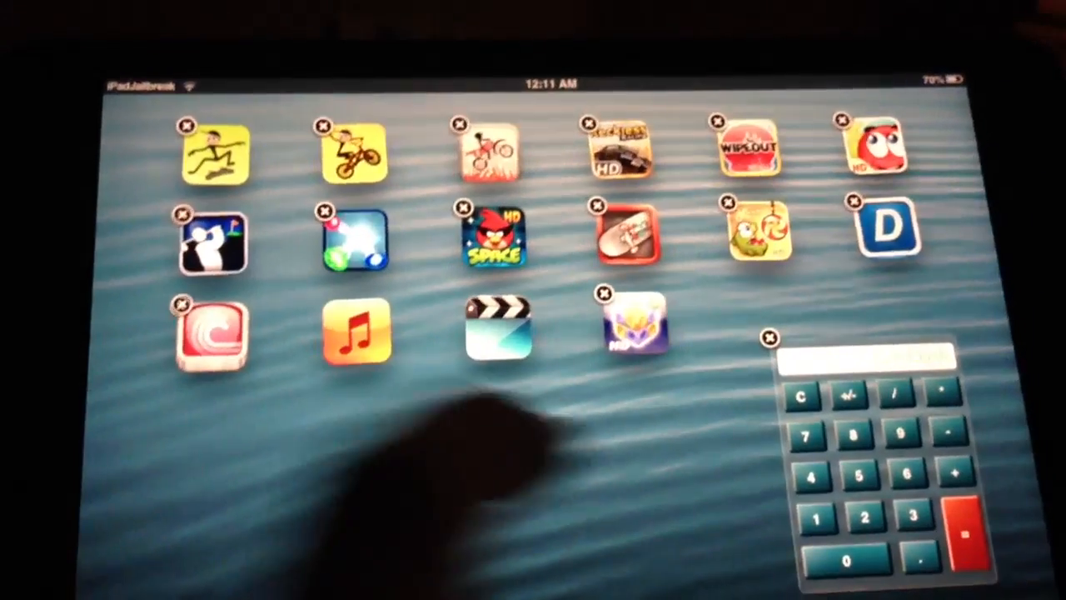